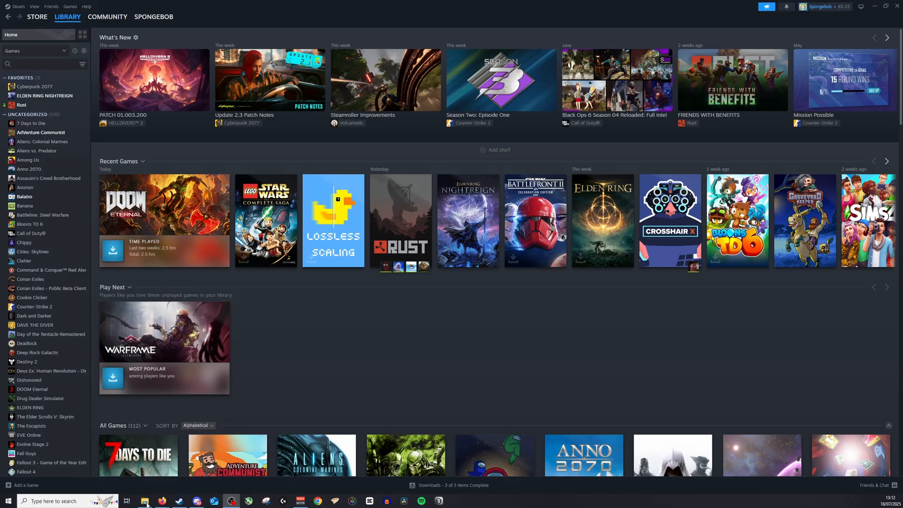
pyautogui.moveTo(811, 33)
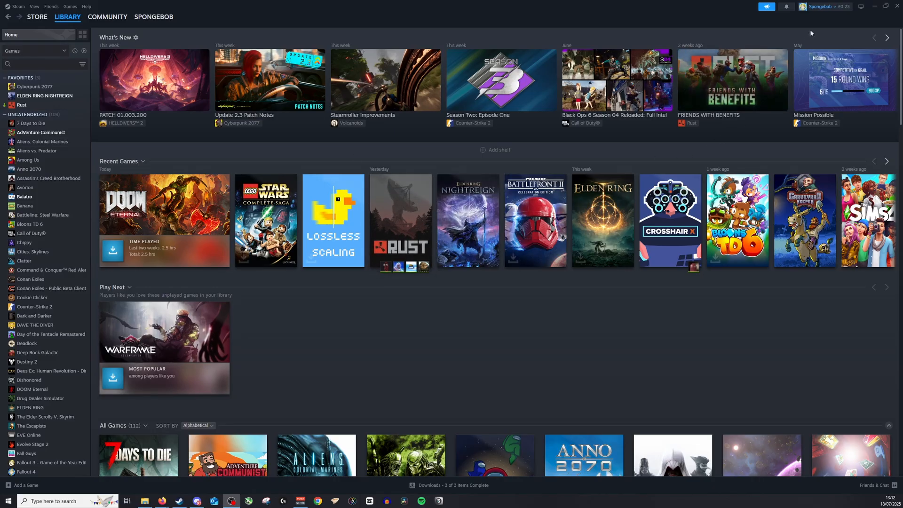
# Open the Add Funds to Your Steam Wallet page via the account menu's View my wallet.
pyautogui.click(825, 6)
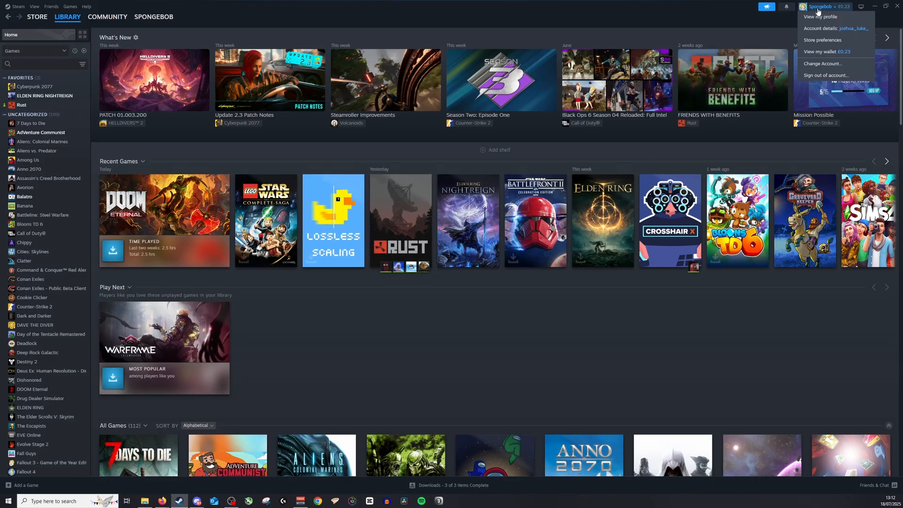
pyautogui.click(823, 52)
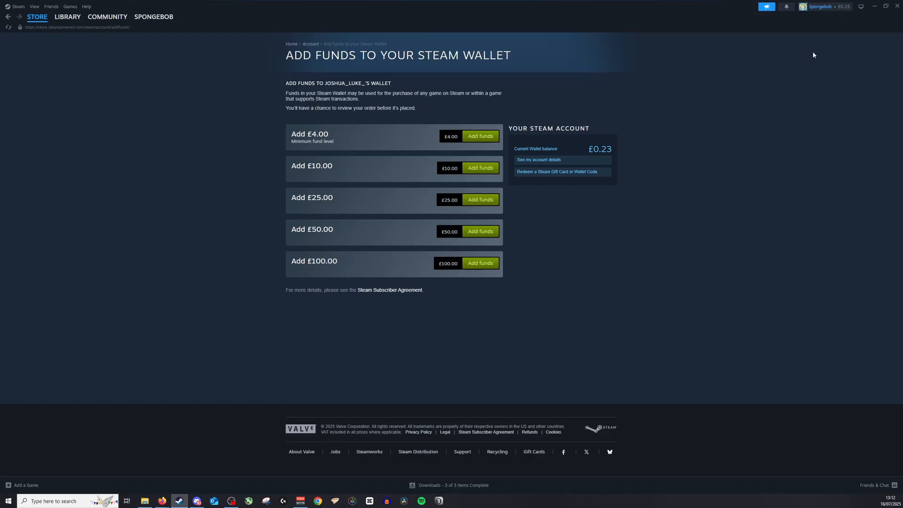
pyautogui.moveTo(499, 309)
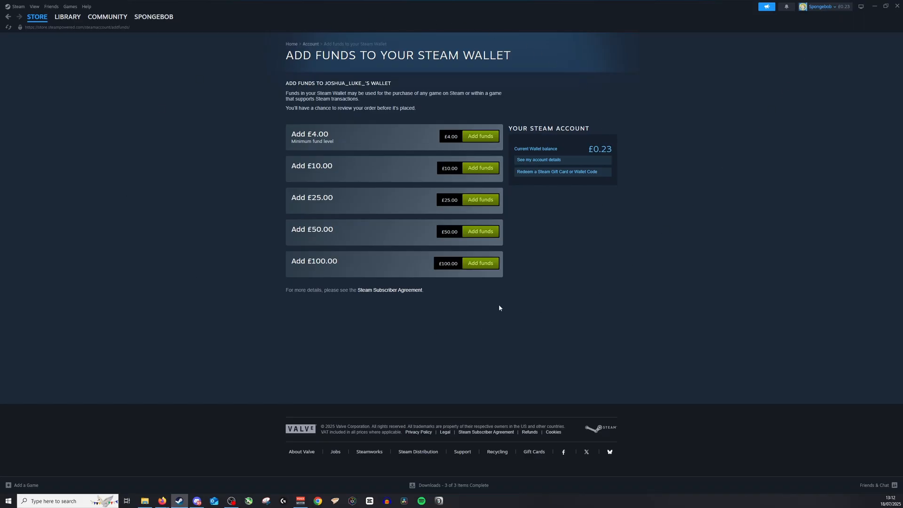
pyautogui.moveTo(525, 237)
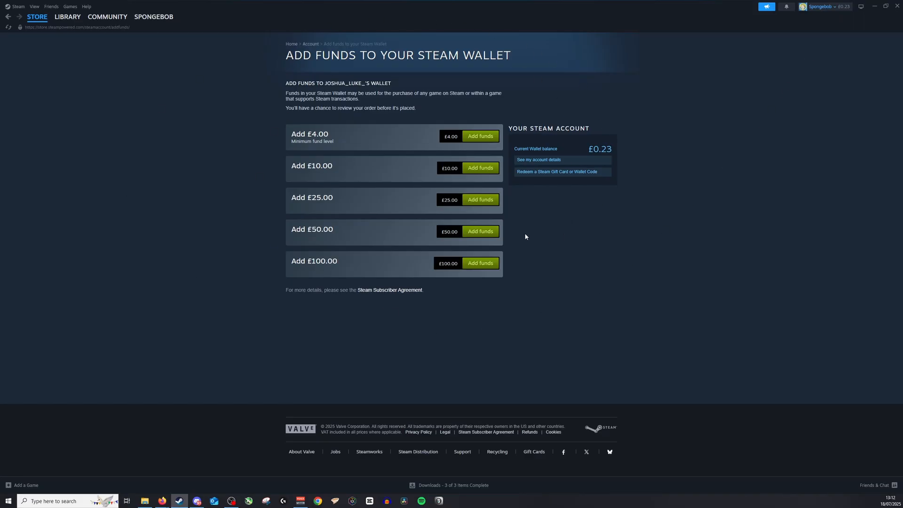
pyautogui.moveTo(480, 135)
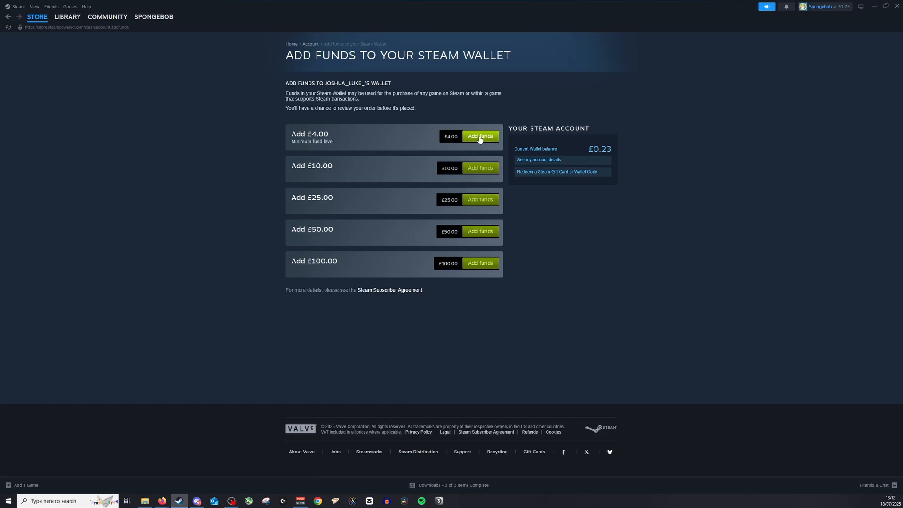
pyautogui.rightClick(480, 136)
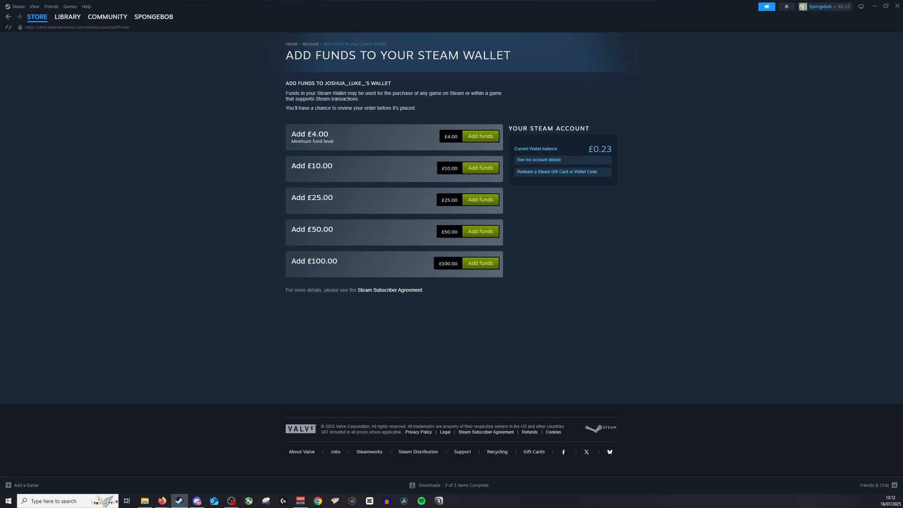
pyautogui.click(161, 500)
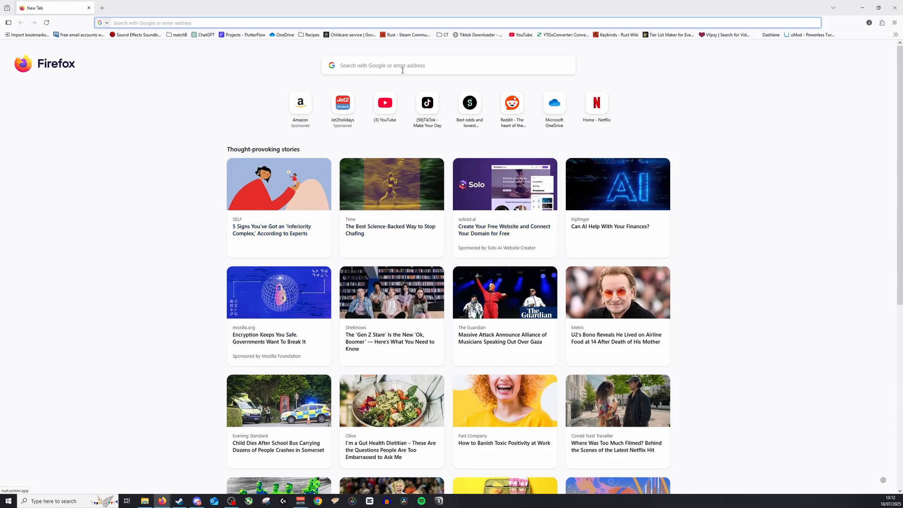
pyautogui.write('https://store.steampowered.com/steamaccount/addfunds/#')
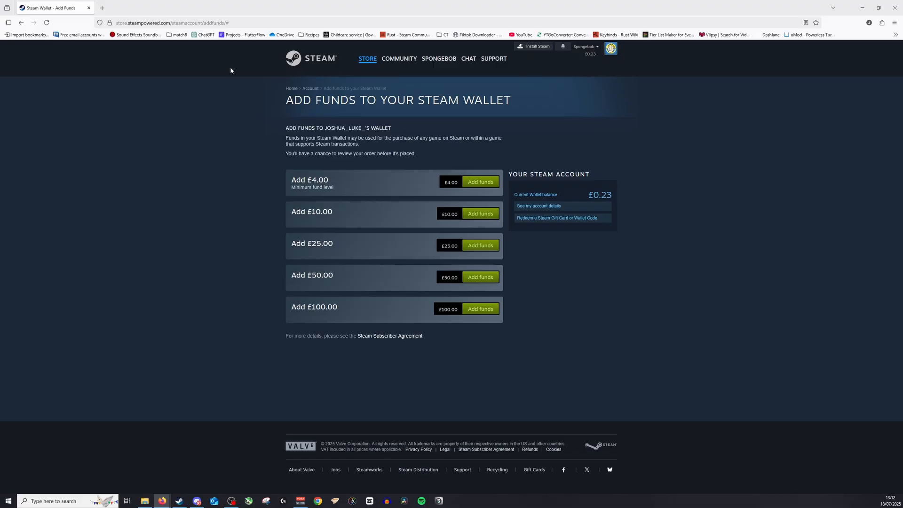
pyautogui.moveTo(527, 48)
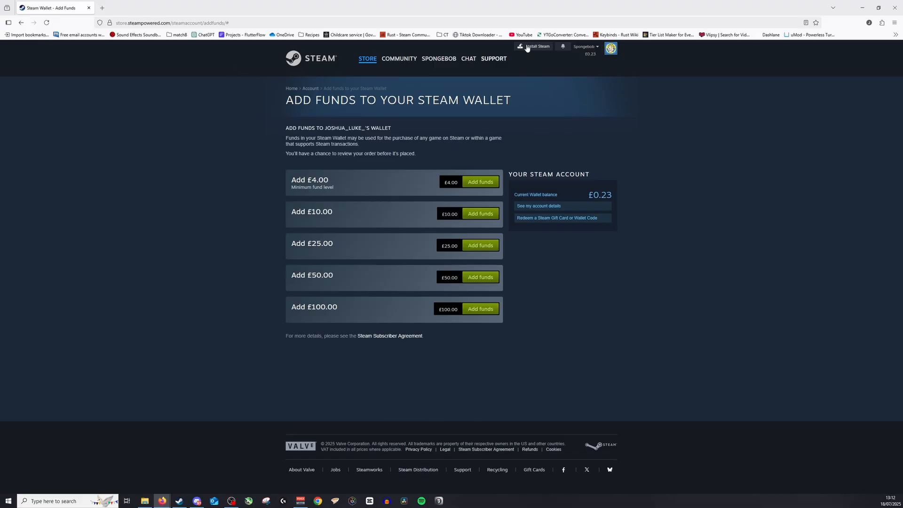
pyautogui.moveTo(538, 206)
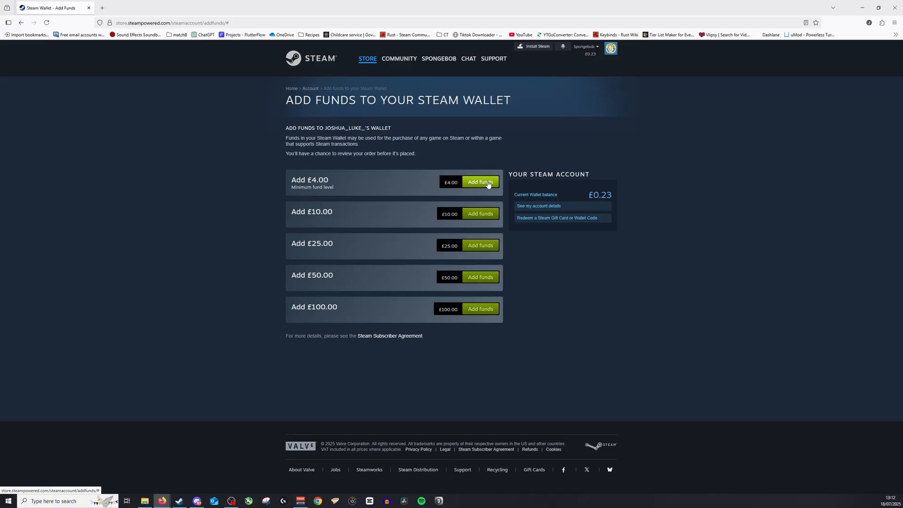
# Inspect the £4 add-funds button's HTML to reach its data-amount attribute.
pyautogui.rightClick(480, 181)
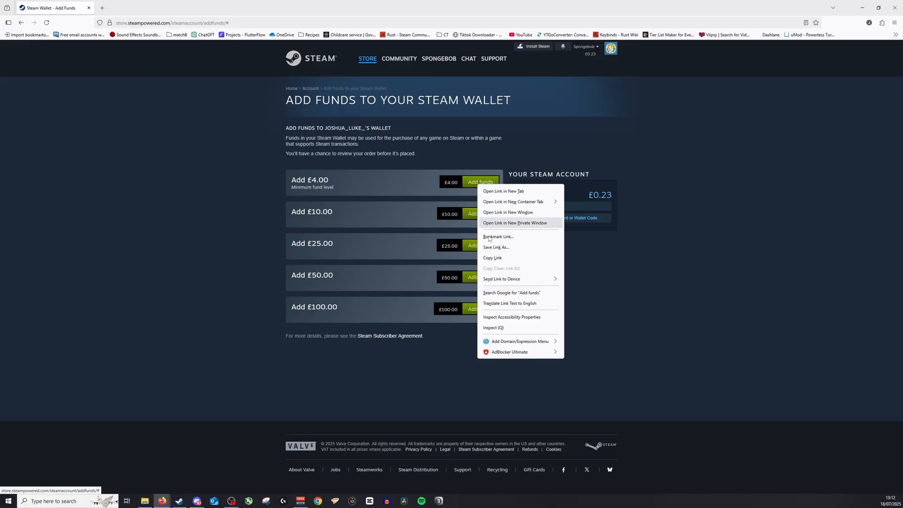
pyautogui.click(493, 327)
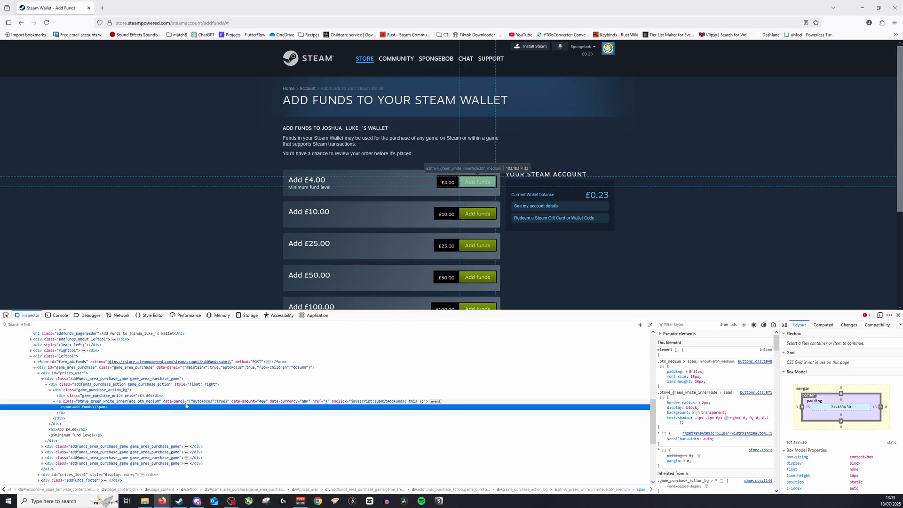
pyautogui.moveTo(262, 404)
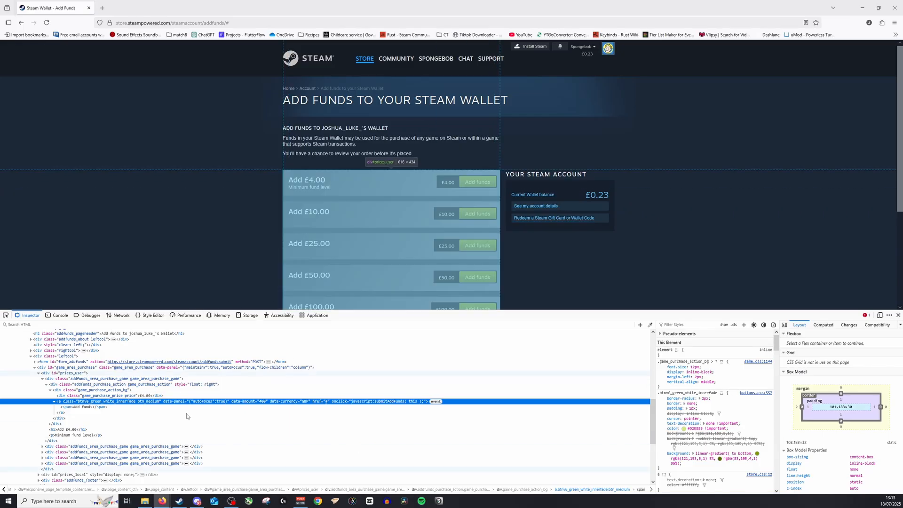
# Close the developer inspector, leaving only the Add Funds wallet page.
pyautogui.click(898, 315)
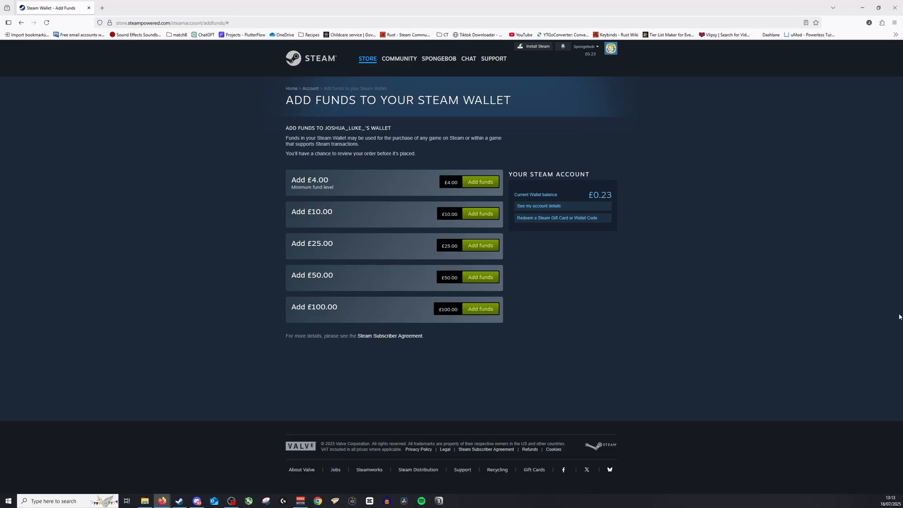
pyautogui.moveTo(492, 412)
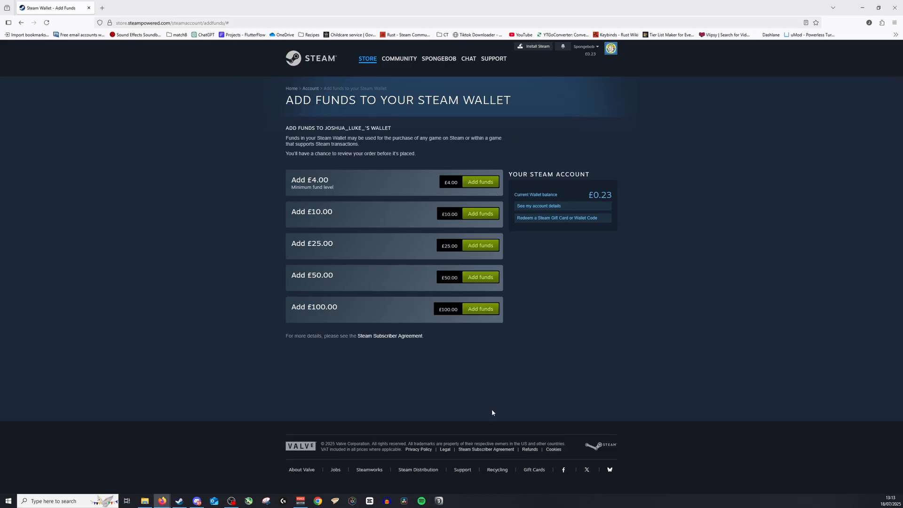
pyautogui.moveTo(412, 259)
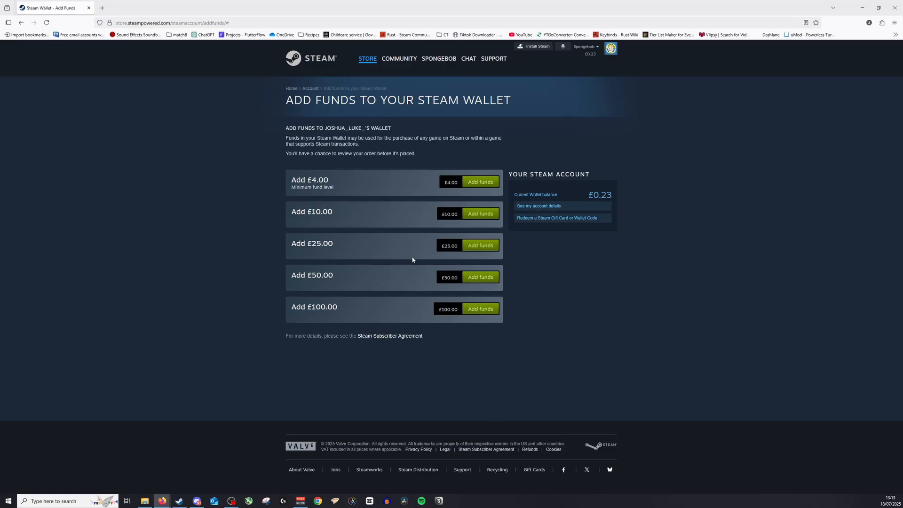